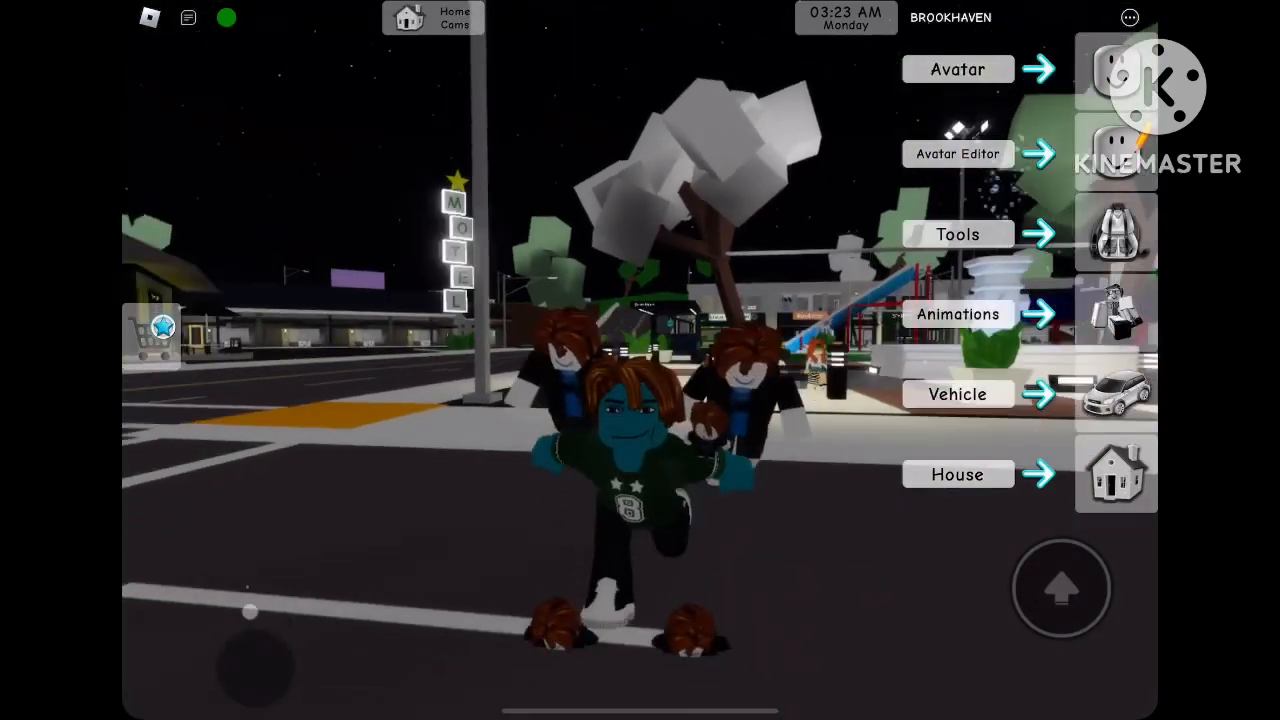
Step: Post the countdown messages 3 and then 2 in the Brookhaven chat
{"action": "left_click", "coordinate": [957, 154]}
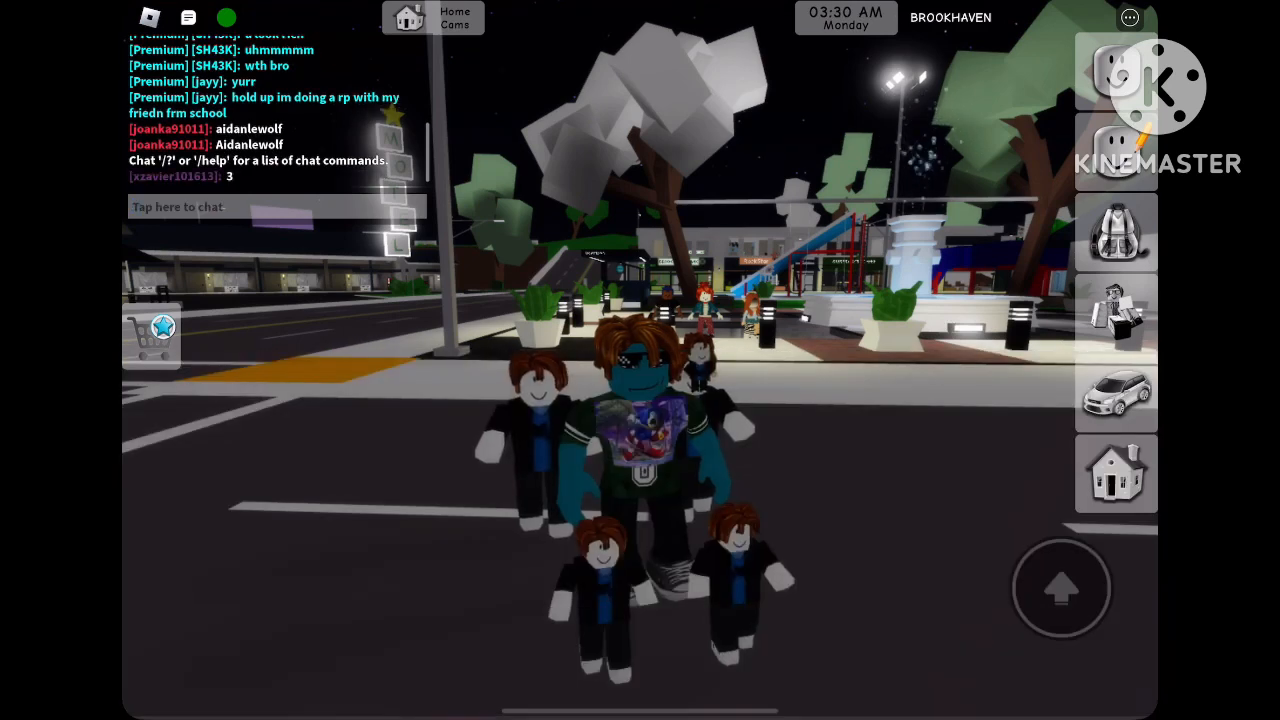
{"action": "left_click", "coordinate": [277, 207]}
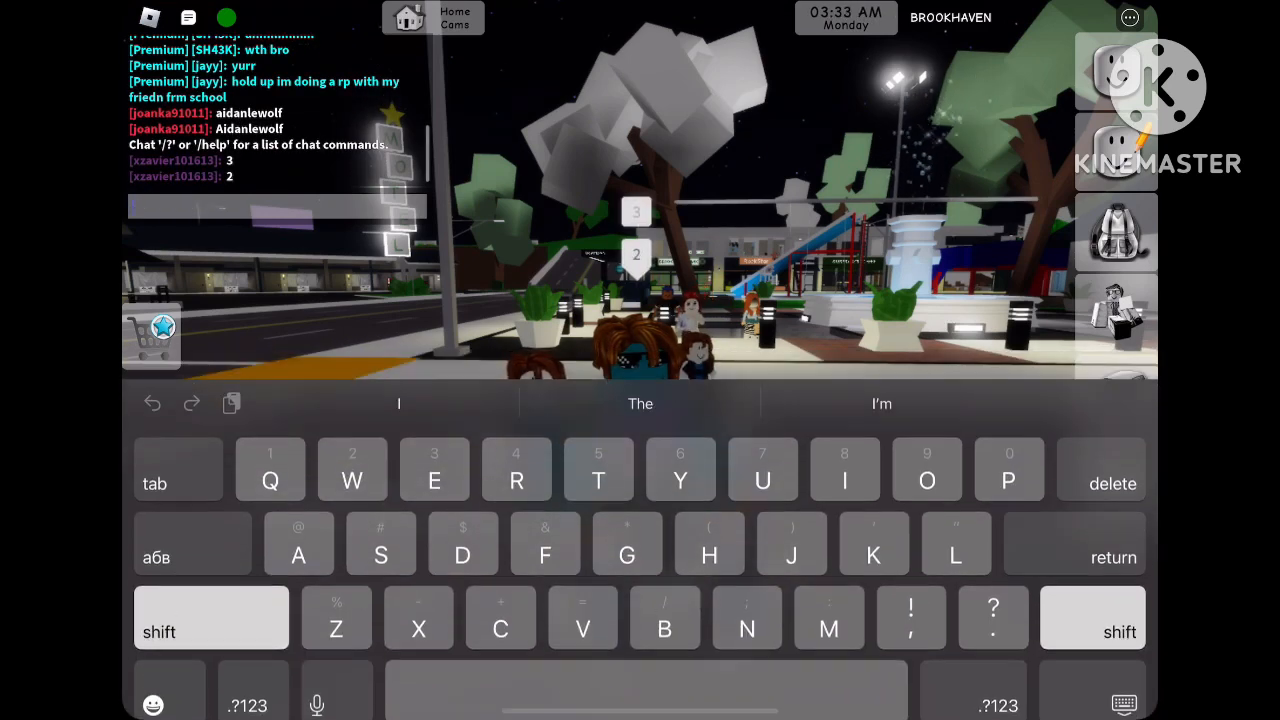